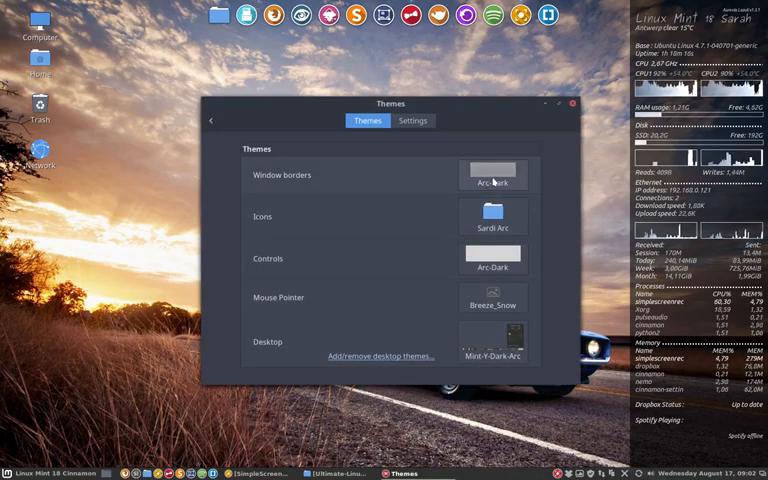
Keep Arc-Dark for window borders and controls, and set the desktop theme to Arc-Dark
{"action": "left_click", "coordinate": [491, 174]}
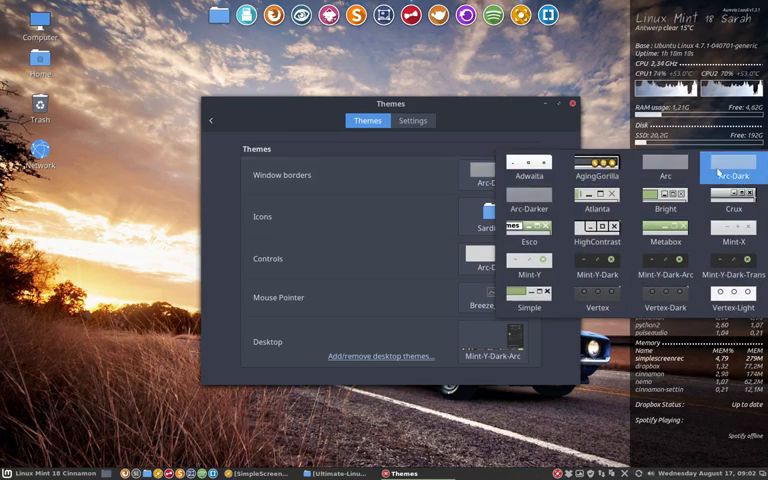
{"action": "left_click", "coordinate": [529, 200]}
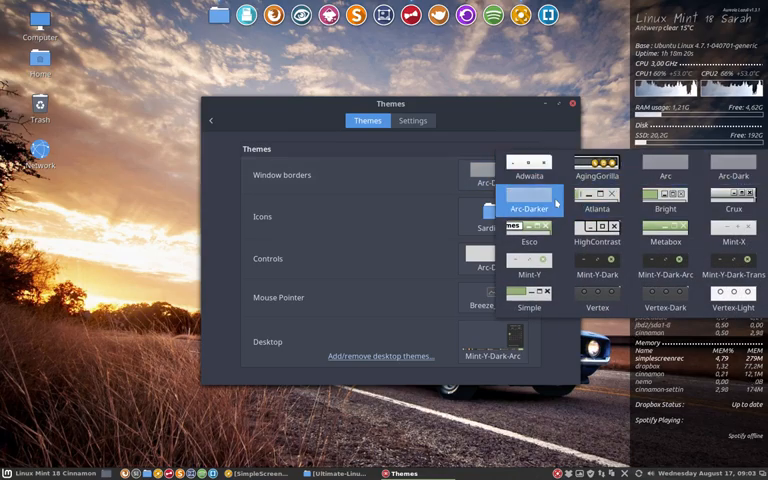
{"action": "left_click", "coordinate": [529, 205]}
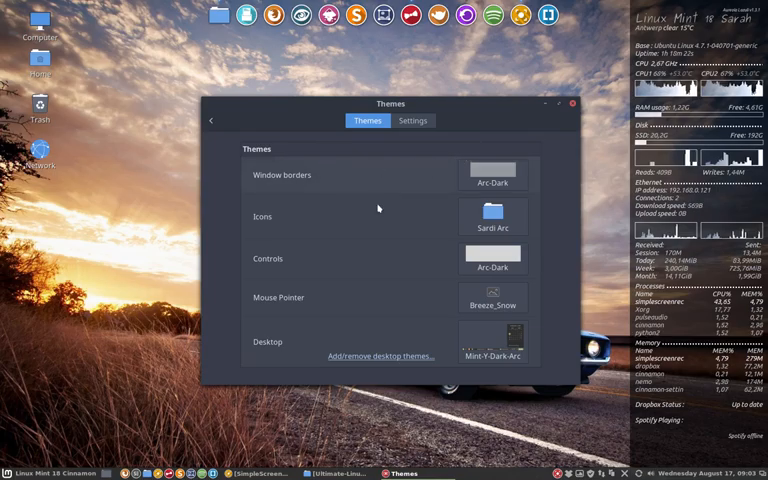
{"action": "left_click", "coordinate": [491, 261]}
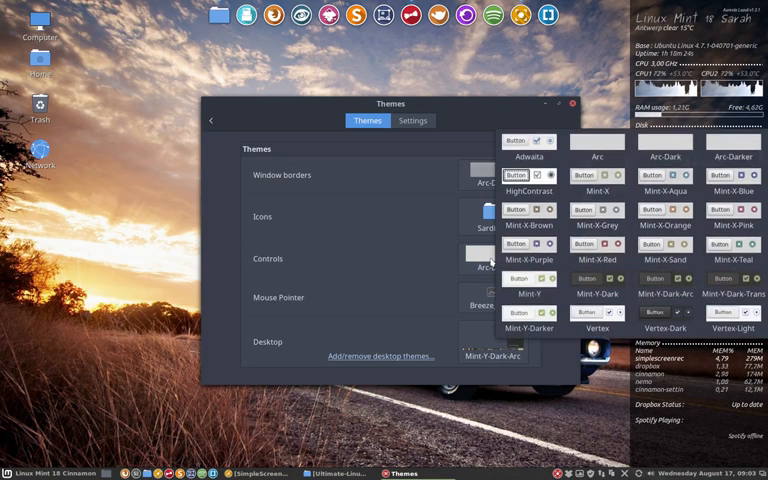
{"action": "left_click", "coordinate": [664, 149]}
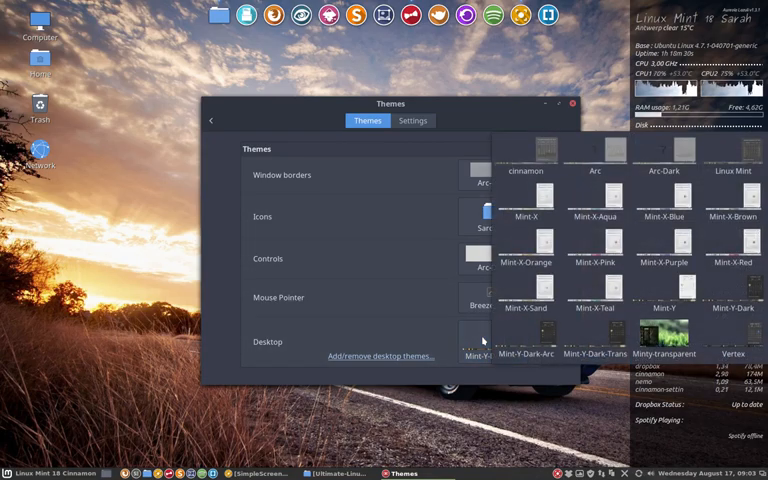
{"action": "left_click", "coordinate": [662, 152]}
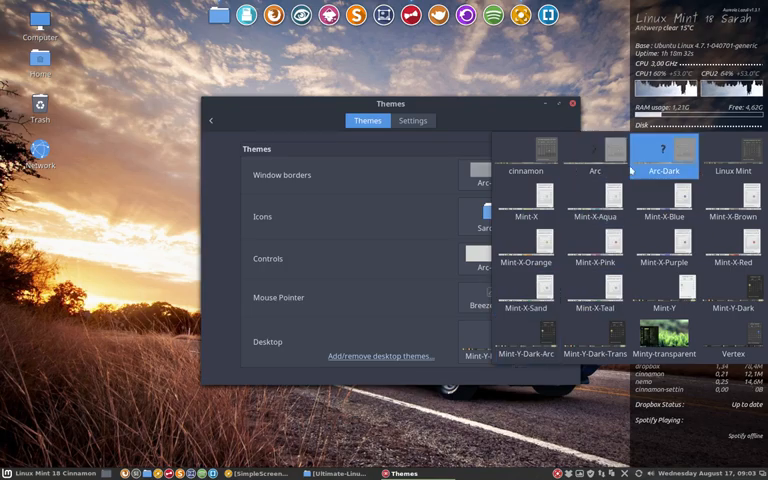
{"action": "left_click", "coordinate": [662, 150]}
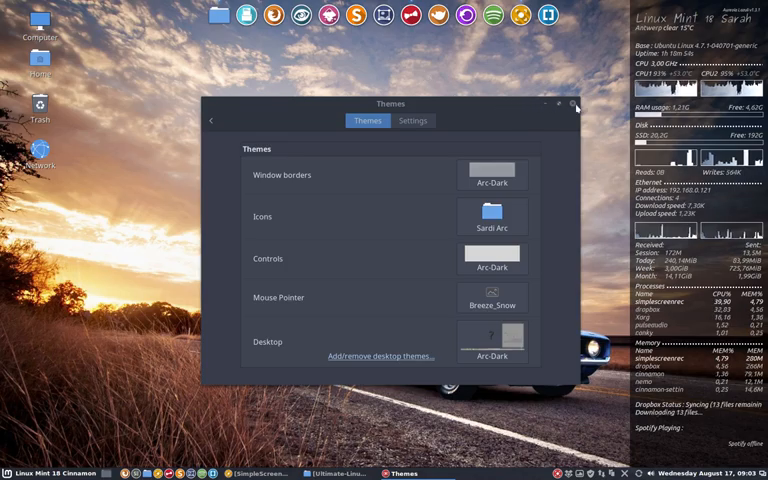
Close Themes and search Google for 'aur package' to reach the ArchWiki AUR article
{"action": "left_click", "coordinate": [573, 104]}
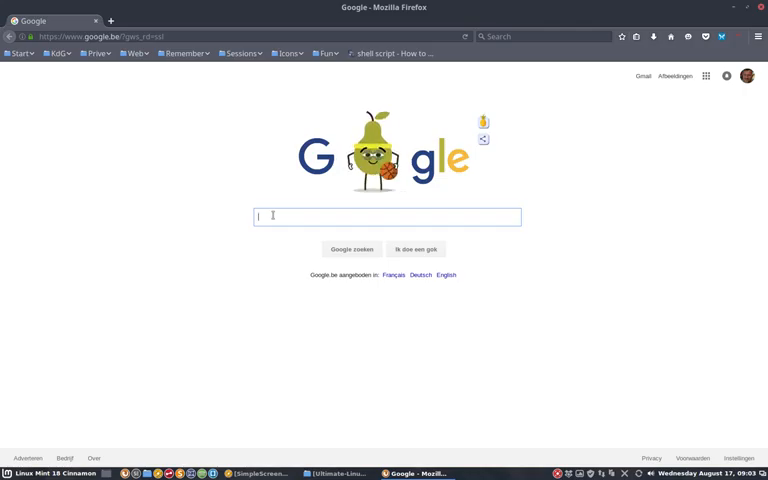
{"action": "type", "text": "aur pak"}
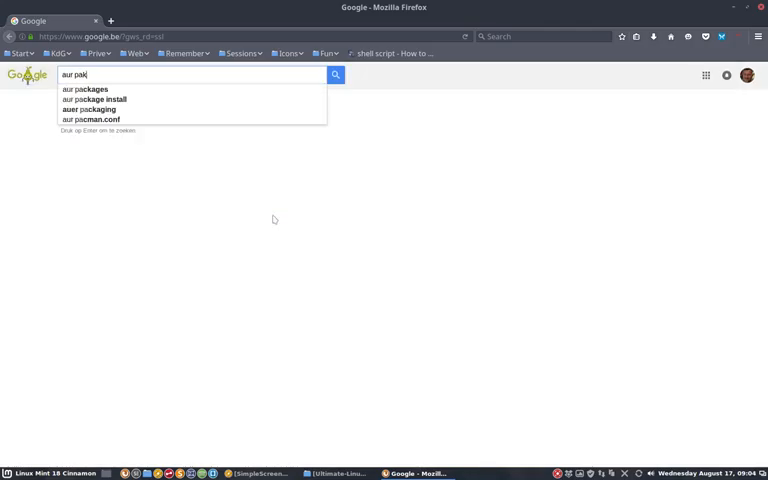
{"action": "type", "text": "age"}
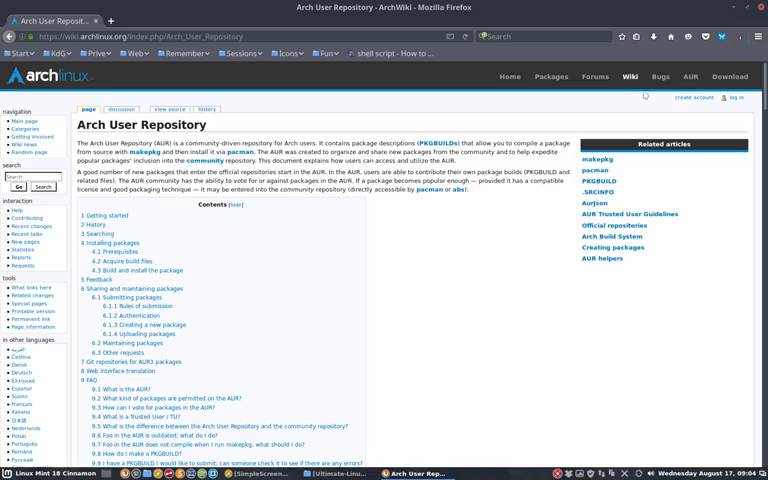
Search AUR for 'gtk arc theme' and follow gtk-theme-arc-red to its upstream GitHub URL
{"action": "left_click", "coordinate": [685, 76]}
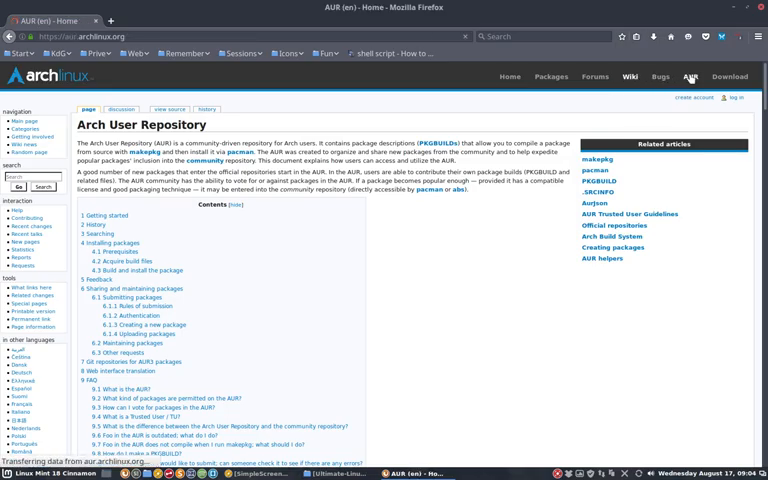
{"action": "left_click", "coordinate": [688, 76]}
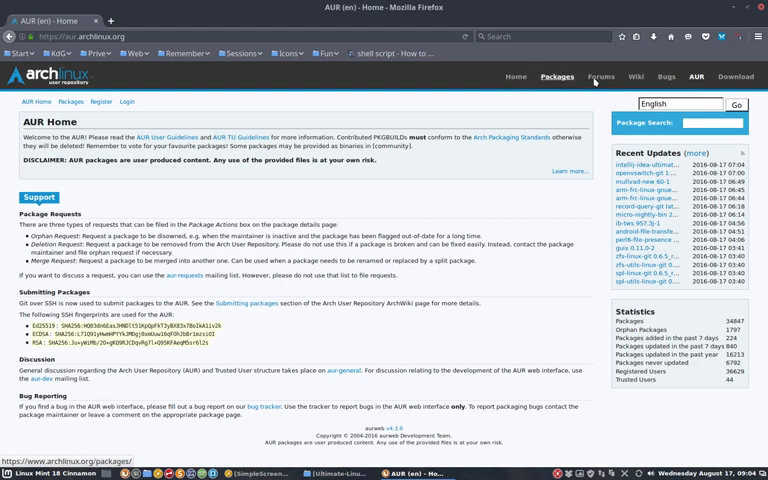
{"action": "mouse_move", "coordinate": [697, 76]}
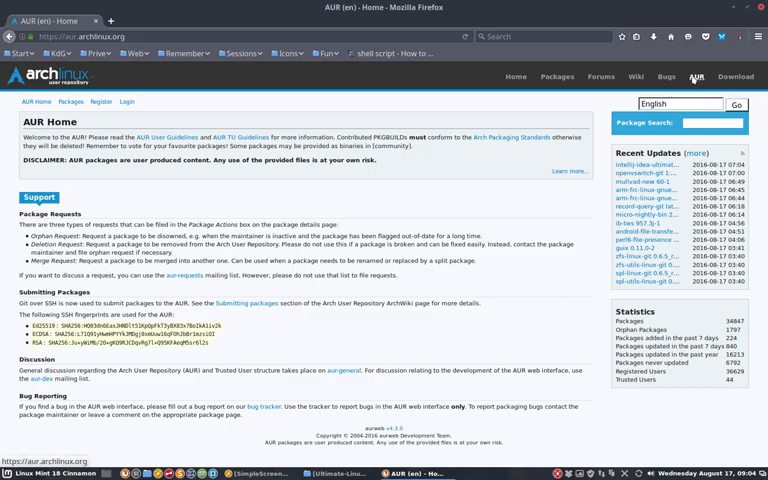
{"action": "mouse_move", "coordinate": [479, 218]}
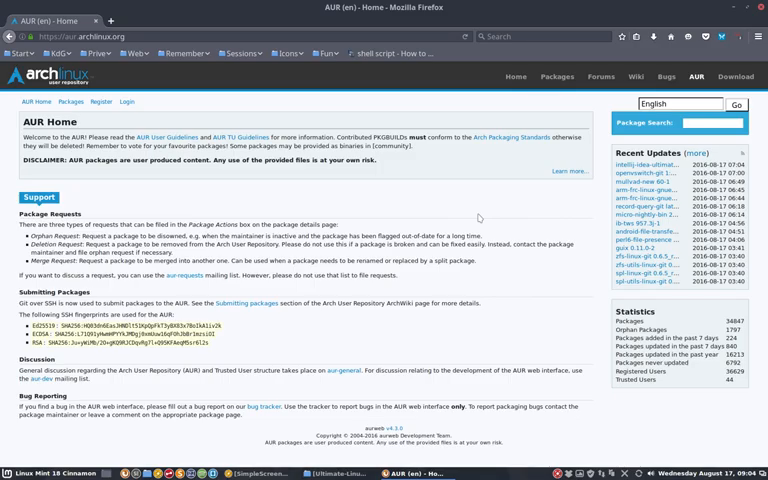
{"action": "left_click", "coordinate": [710, 123]}
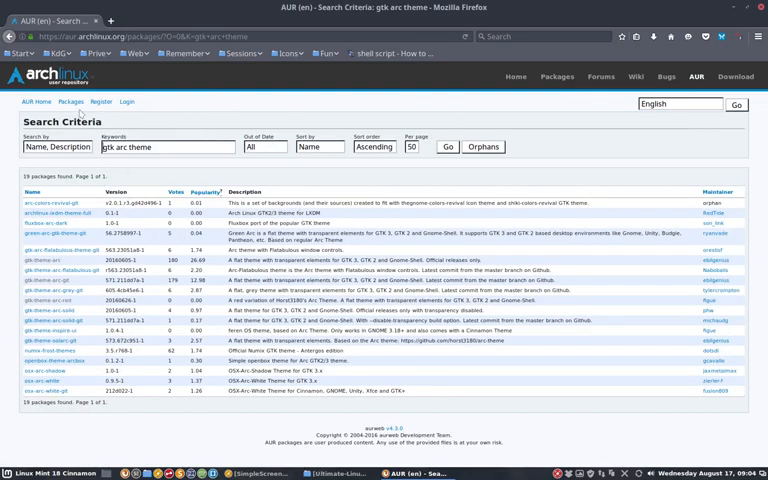
{"action": "left_click", "coordinate": [47, 146]}
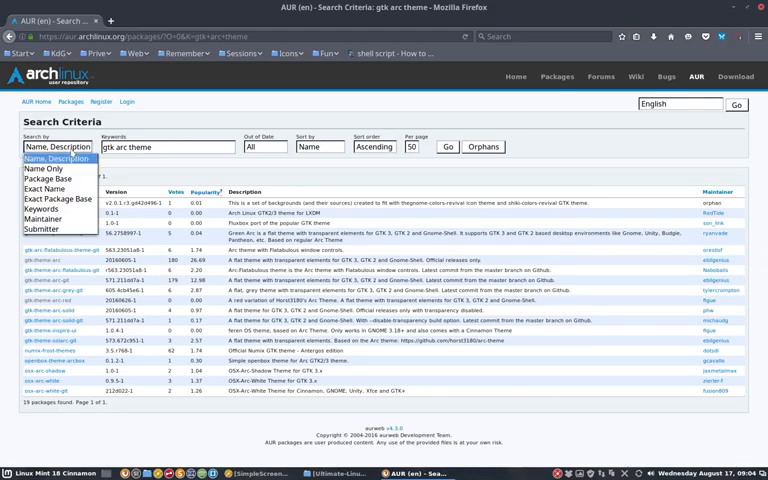
{"action": "left_click", "coordinate": [50, 147]}
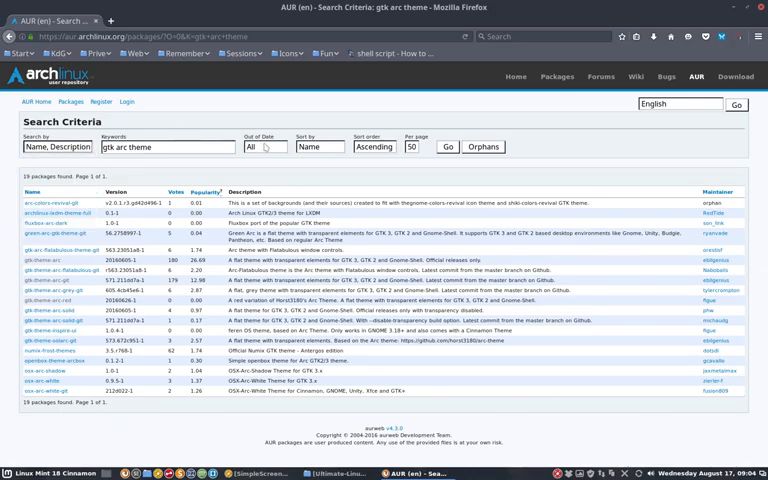
{"action": "left_click", "coordinate": [264, 146]}
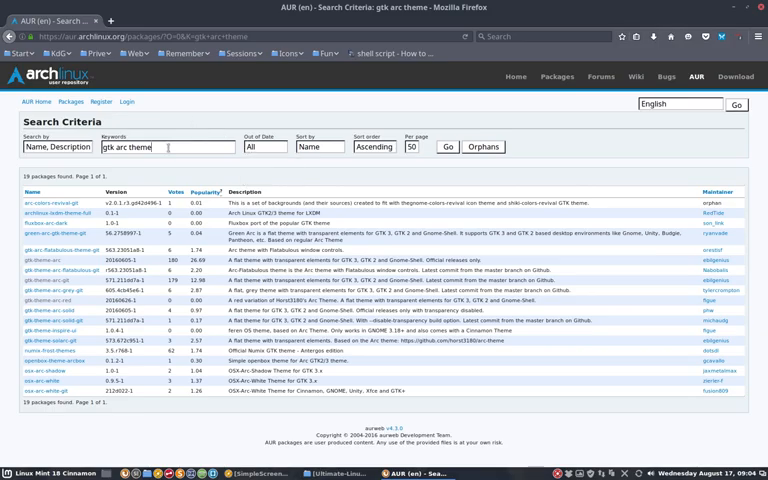
{"action": "mouse_move", "coordinate": [50, 298]}
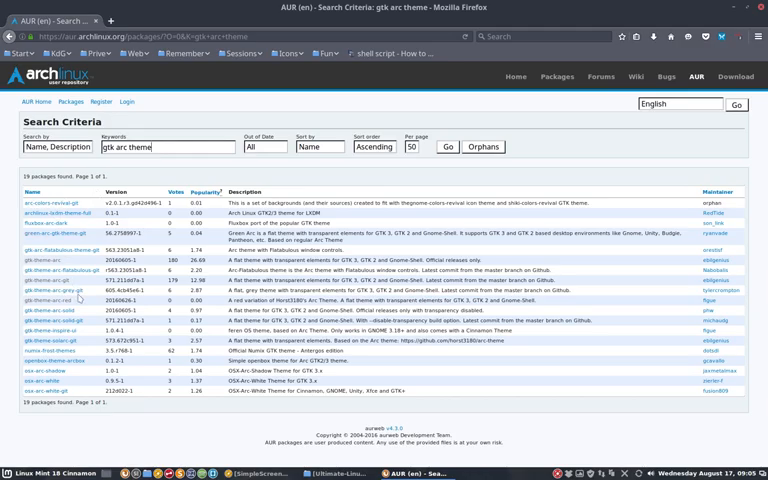
{"action": "mouse_move", "coordinate": [65, 298]}
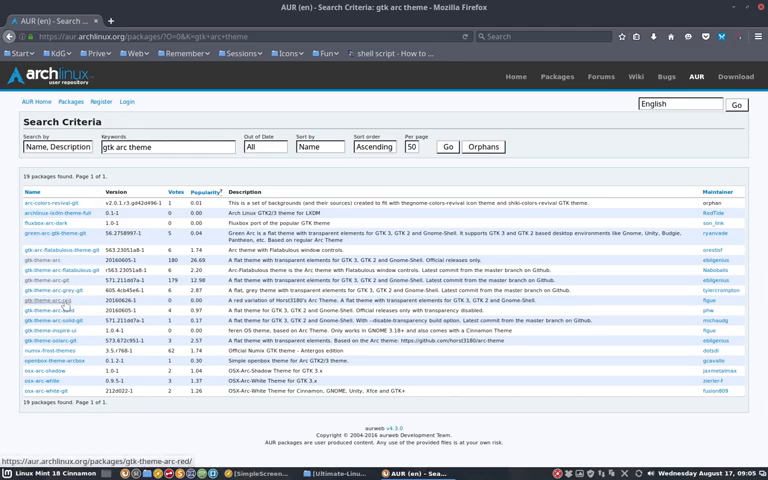
{"action": "left_click", "coordinate": [56, 298]}
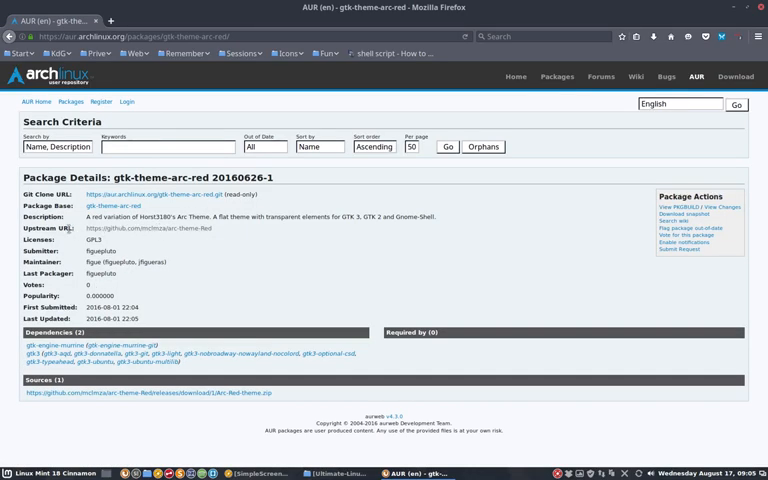
{"action": "mouse_move", "coordinate": [130, 228]}
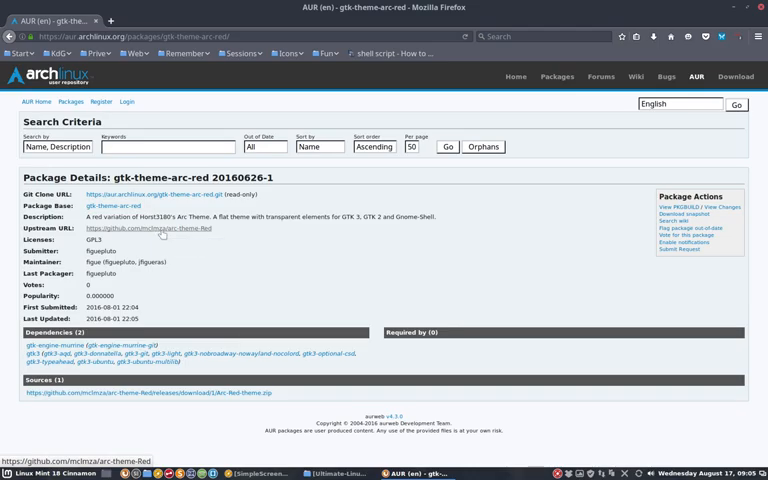
{"action": "left_click", "coordinate": [135, 228]}
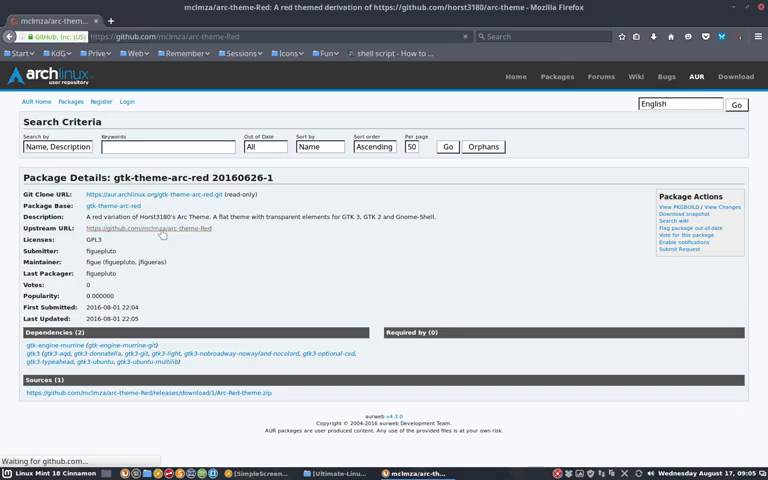
Read the arc-theme-Red README through its build, install and uninstall instructions, then start a new tab
{"action": "left_click", "coordinate": [155, 228]}
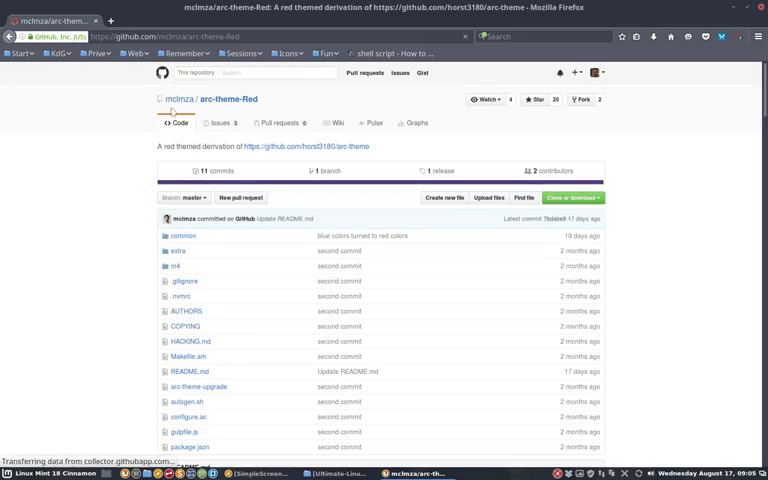
{"action": "mouse_move", "coordinate": [202, 146]}
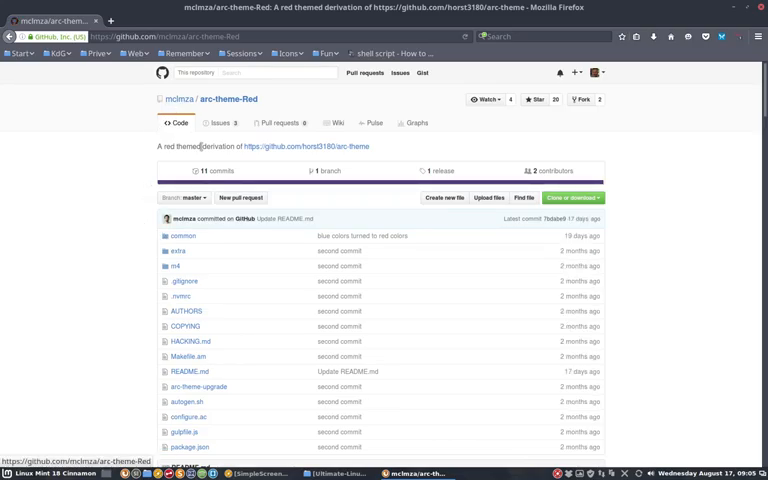
{"action": "mouse_move", "coordinate": [308, 146]}
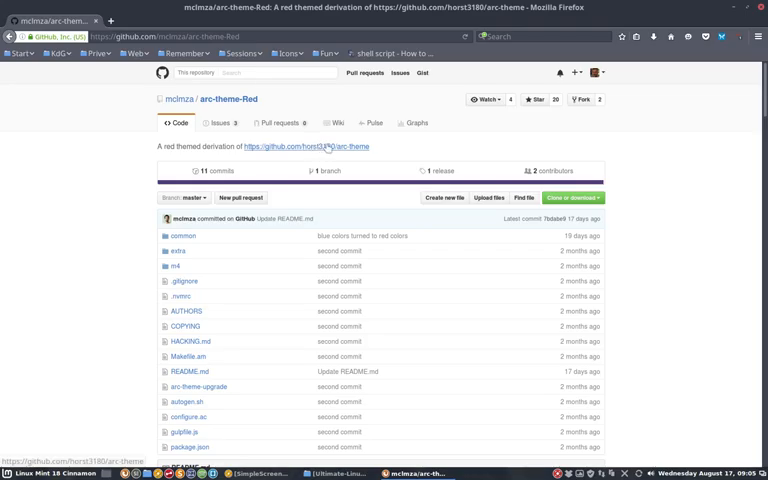
{"action": "scroll", "scroll_direction": "down", "scroll_amount": 3}
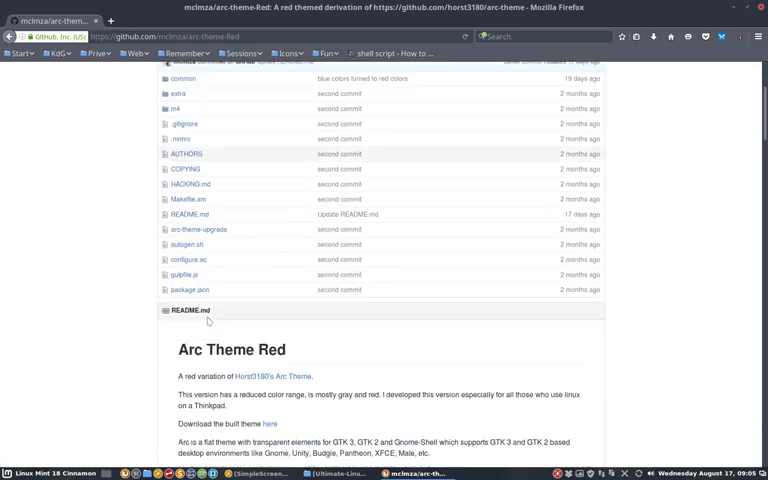
{"action": "scroll", "scroll_direction": "down", "scroll_amount": 3}
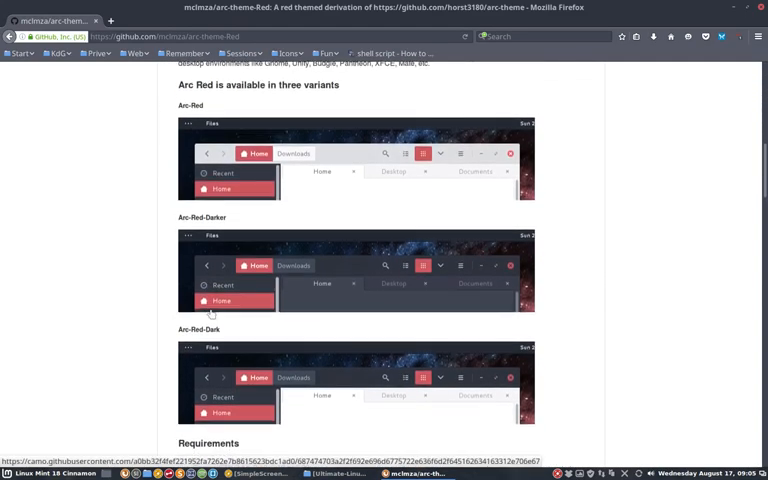
{"action": "scroll", "scroll_direction": "down", "scroll_amount": 3}
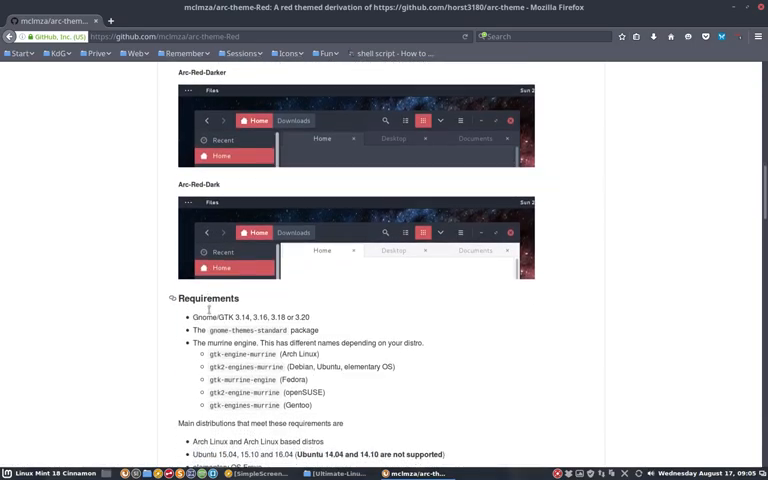
{"action": "scroll", "scroll_direction": "down", "scroll_amount": 3}
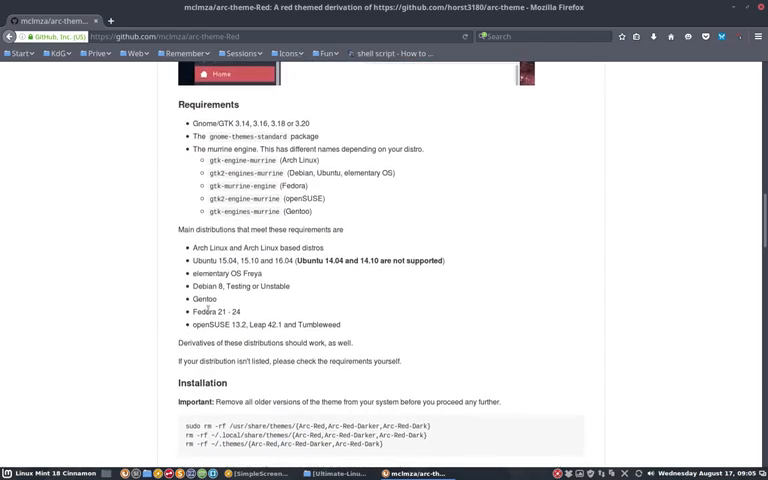
{"action": "scroll", "scroll_direction": "down", "scroll_amount": 3}
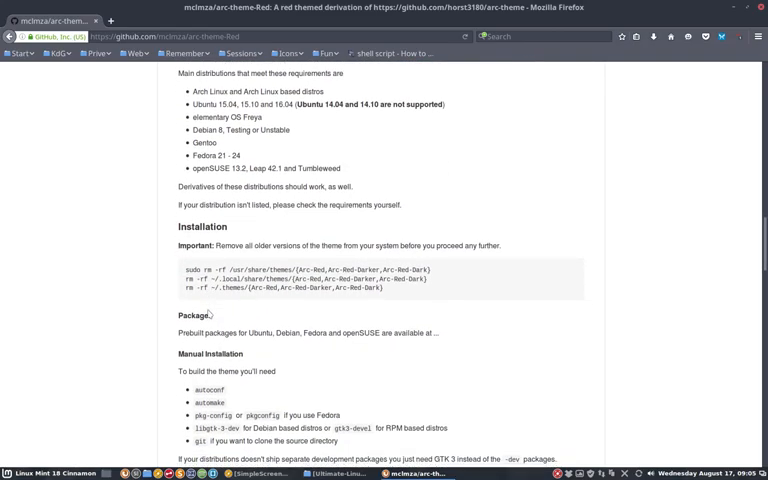
{"action": "scroll", "scroll_direction": "down", "scroll_amount": 3}
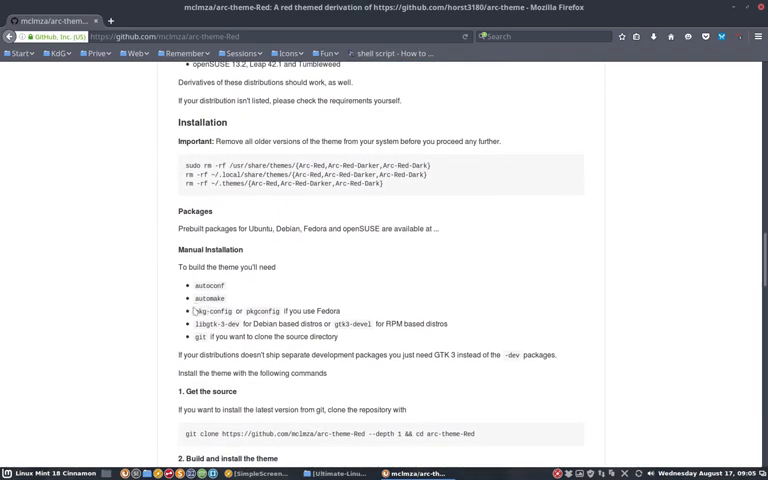
{"action": "scroll", "scroll_direction": "down", "scroll_amount": 3}
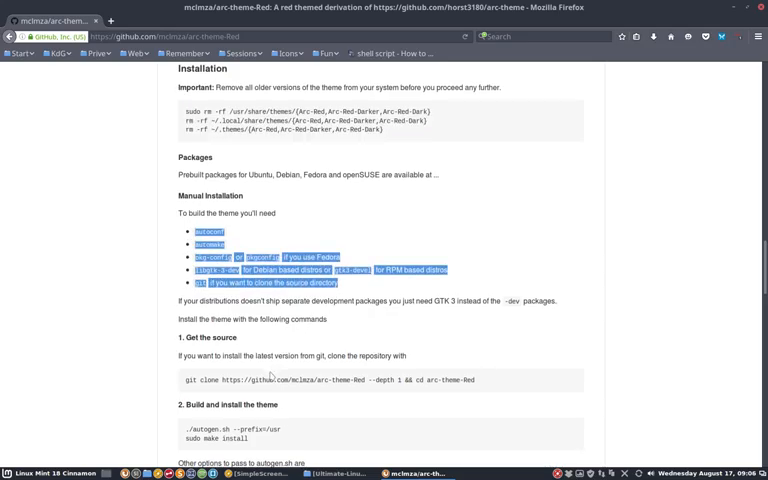
{"action": "scroll", "scroll_direction": "down", "scroll_amount": 3}
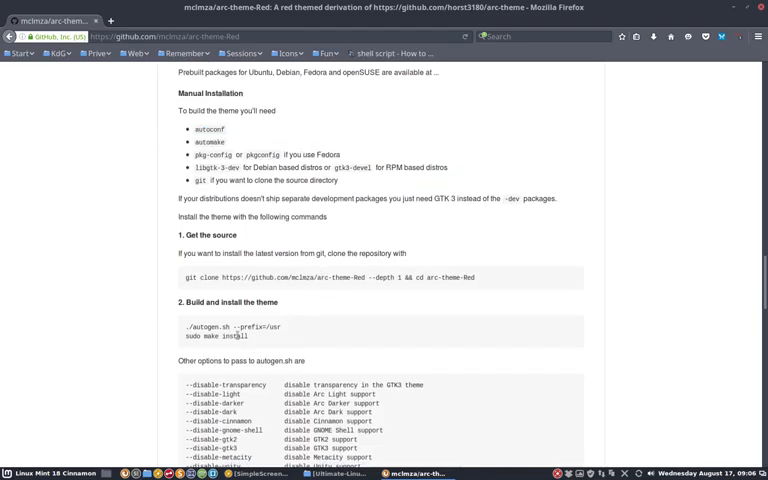
{"action": "scroll", "scroll_direction": "down", "scroll_amount": 3}
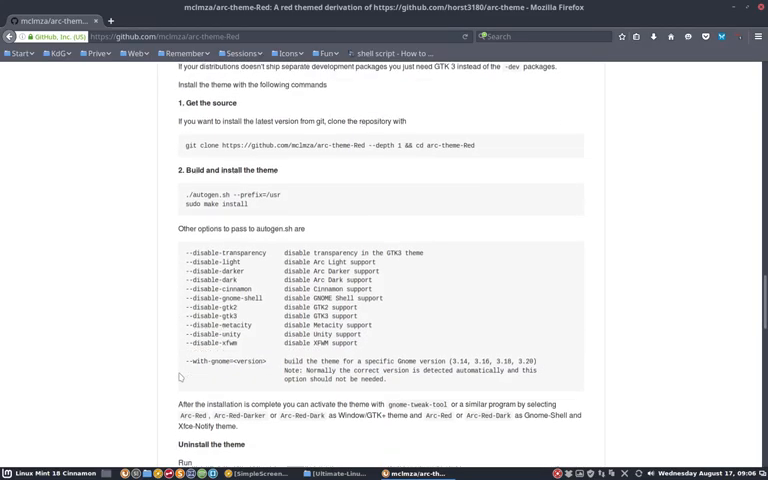
{"action": "scroll", "scroll_direction": "down", "scroll_amount": 3}
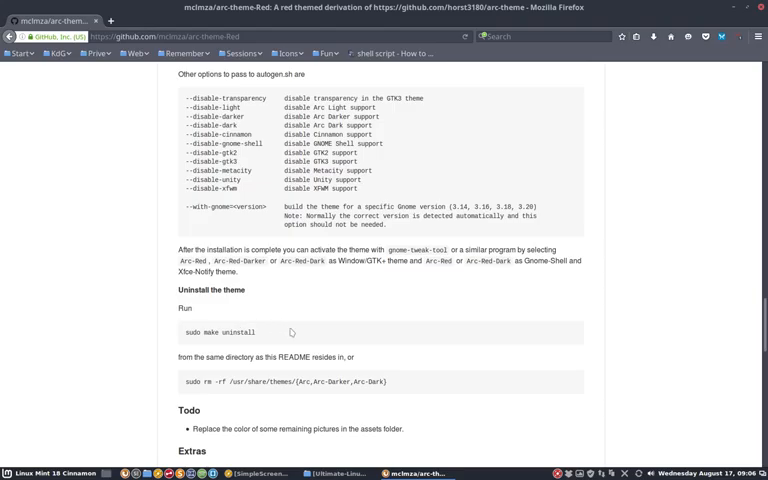
{"action": "double_click", "coordinate": [219, 332]}
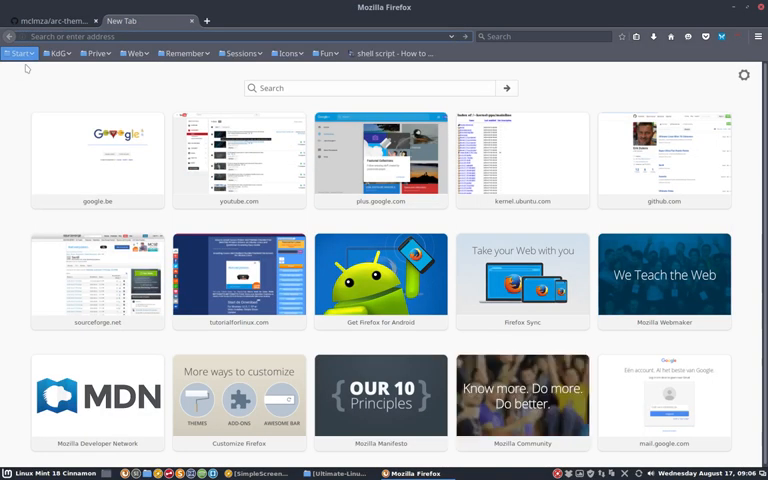
Open the Ultimate-Linux-Mint-18-Cinnamon repository from GitHub's repository list and scroll through its README
{"action": "left_click", "coordinate": [239, 155]}
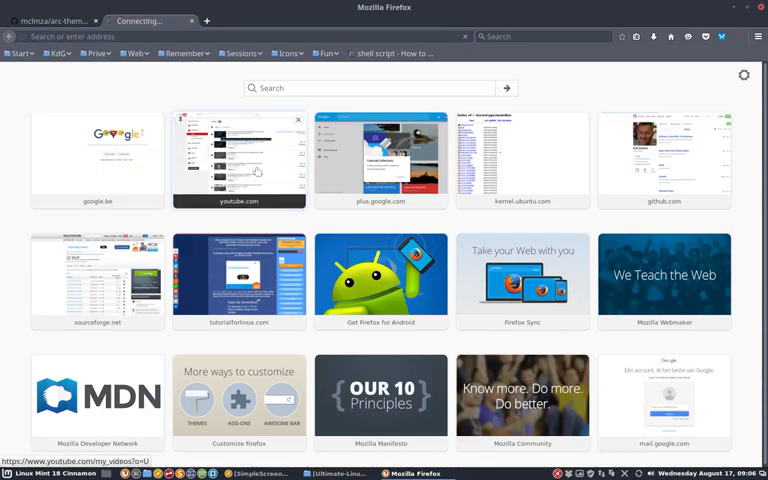
{"action": "left_click", "coordinate": [664, 160]}
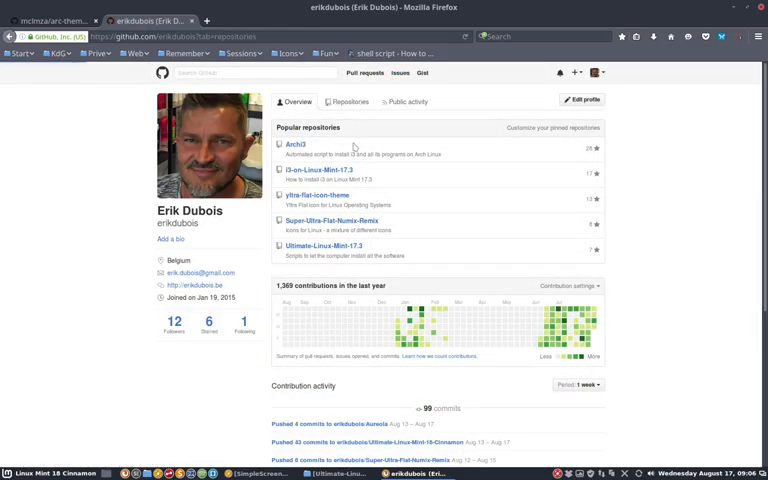
{"action": "left_click", "coordinate": [346, 101]}
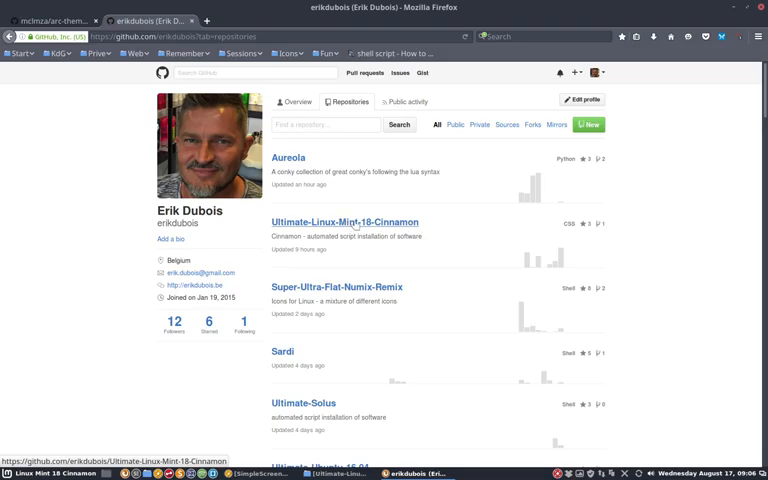
{"action": "left_click", "coordinate": [342, 222]}
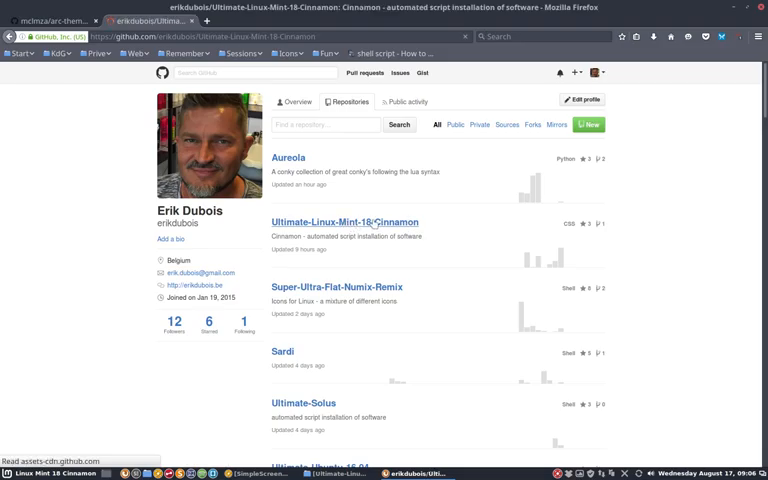
{"action": "left_click", "coordinate": [333, 221]}
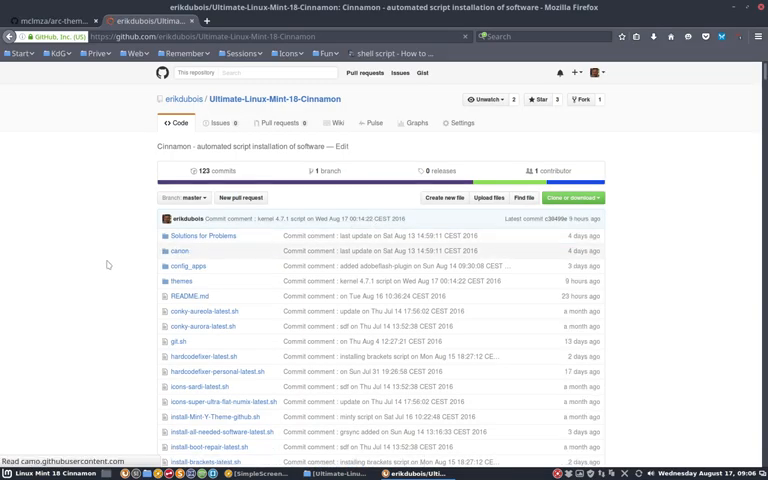
{"action": "scroll", "scroll_direction": "down", "scroll_amount": 3}
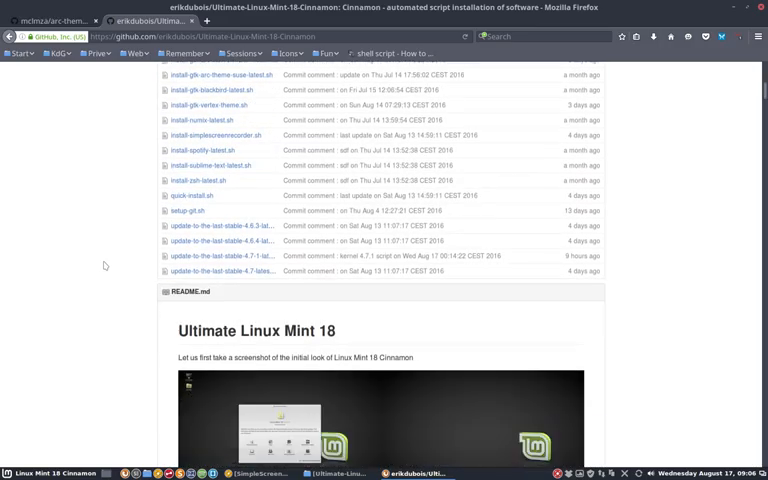
{"action": "scroll", "scroll_direction": "down", "scroll_amount": 3}
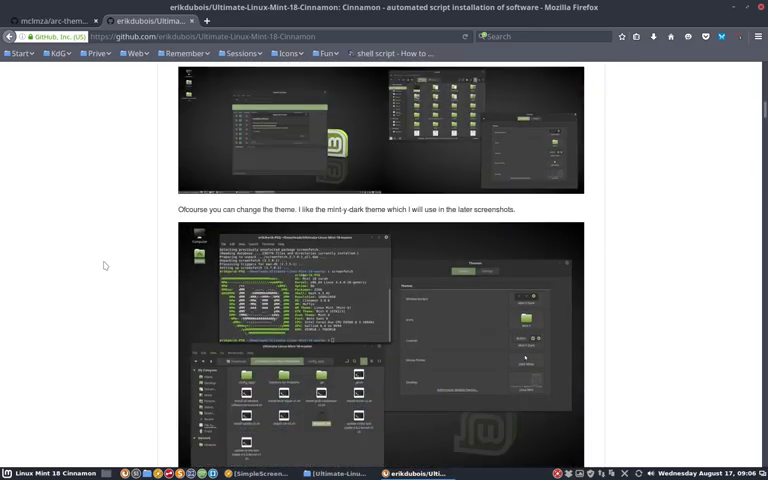
{"action": "scroll", "scroll_direction": "down", "scroll_amount": 3}
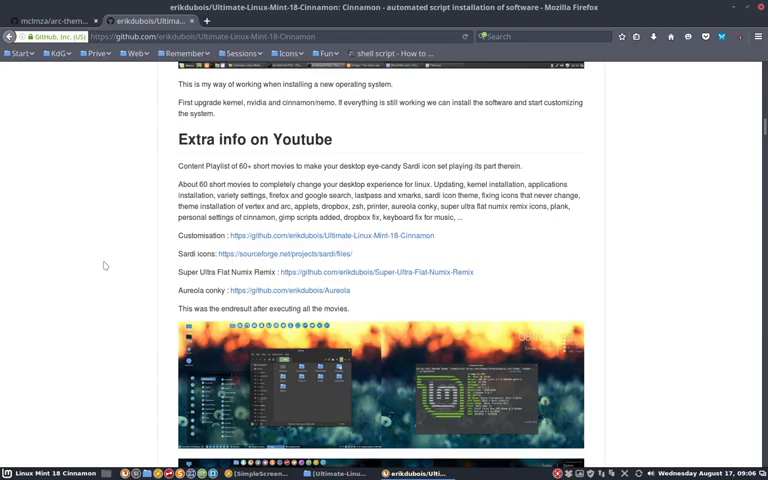
{"action": "scroll", "scroll_direction": "down", "scroll_amount": 3}
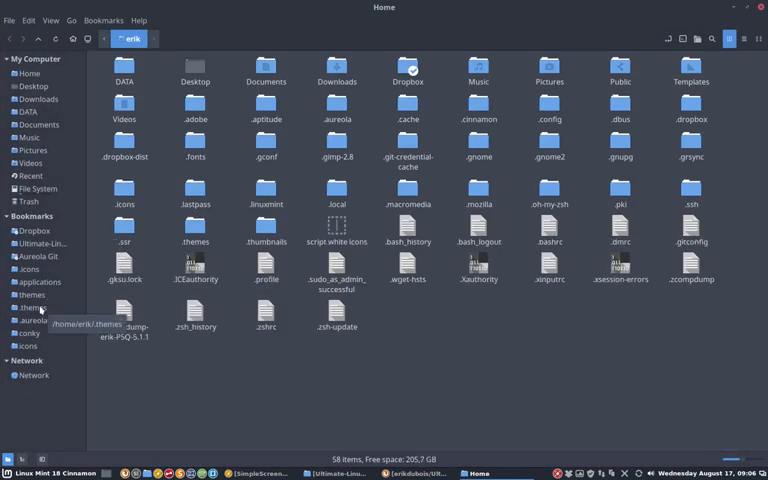
Display install-gtk-arc-theme-red-latest.sh from the Ultimate-Linux-Mint-18-Cinnamon-master folder in the text editor
{"action": "left_click", "coordinate": [45, 243]}
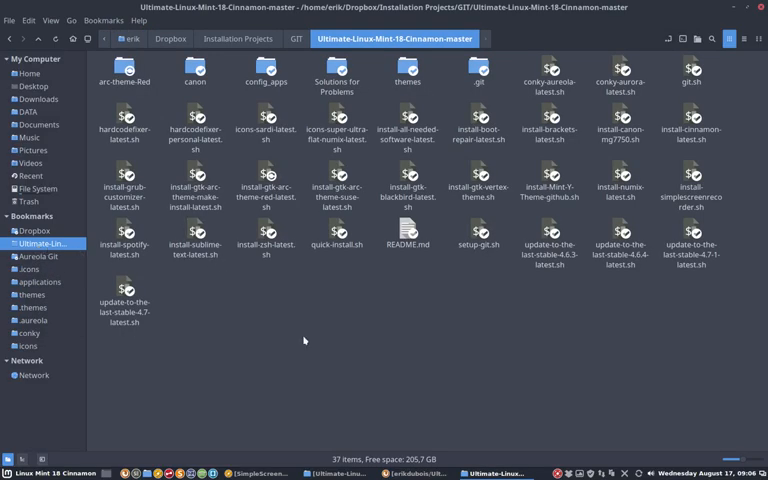
{"action": "left_click", "coordinate": [266, 190]}
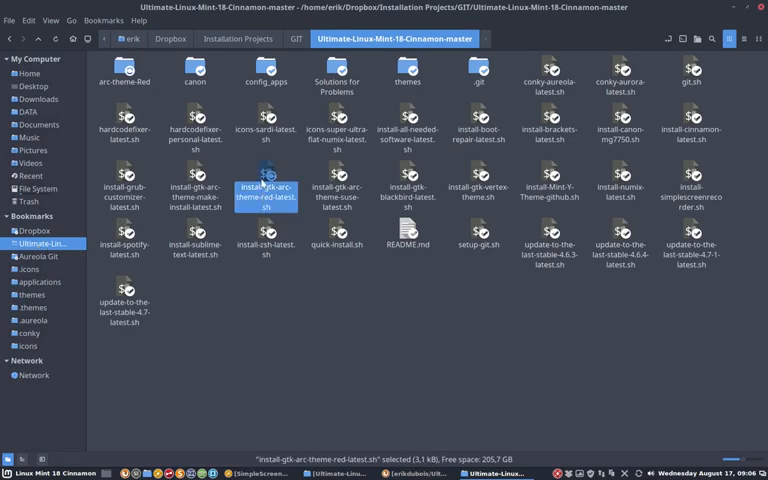
{"action": "double_click", "coordinate": [266, 192]}
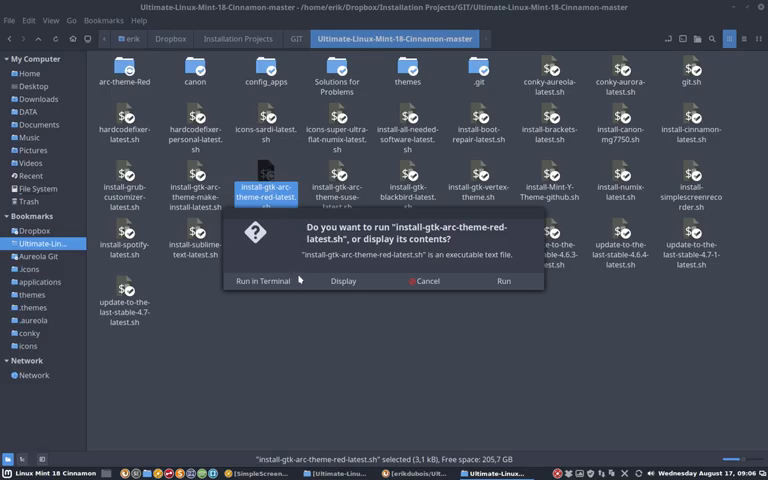
{"action": "left_click", "coordinate": [342, 281]}
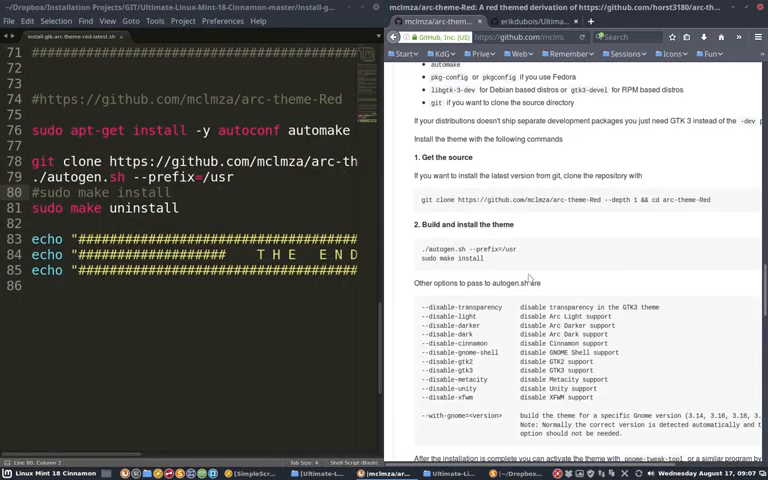
Compare the script against the arc-theme-Red README clone and build commands
{"action": "scroll", "scroll_direction": "up", "scroll_amount": 3}
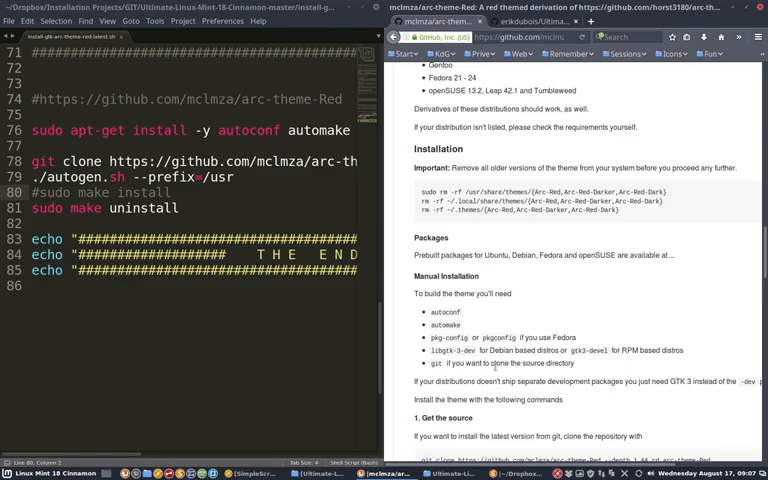
{"action": "double_click", "coordinate": [444, 311]}
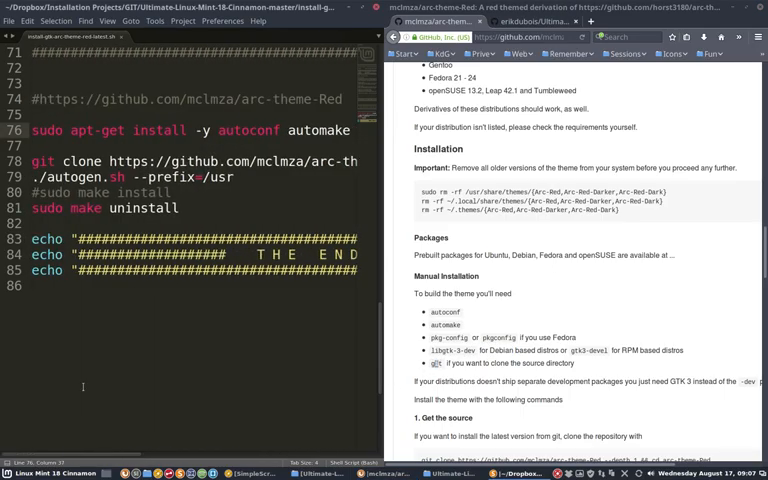
{"action": "double_click", "coordinate": [43, 161]}
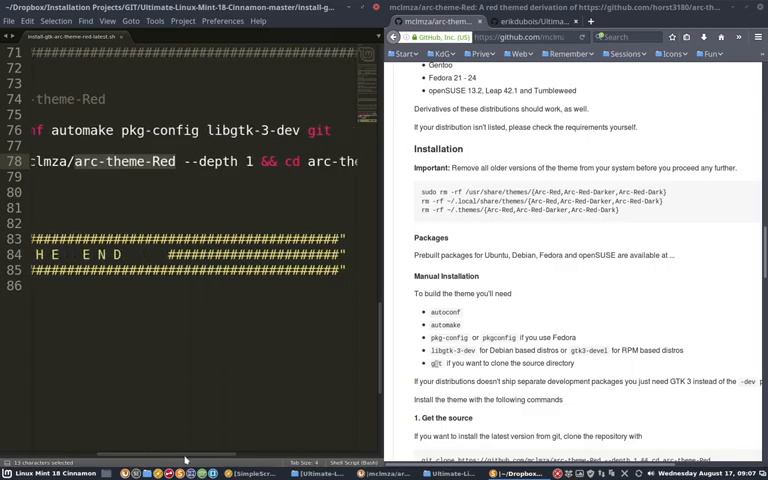
{"action": "scroll", "scroll_direction": "left", "scroll_amount": 3}
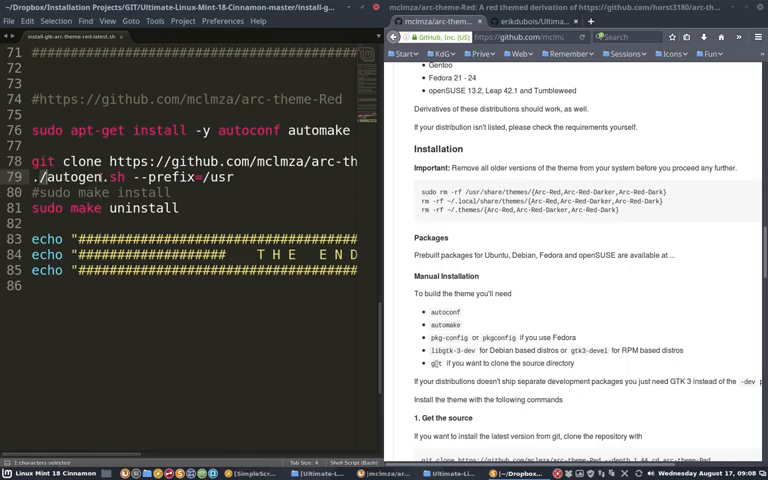
{"action": "scroll", "scroll_direction": "down", "scroll_amount": 3}
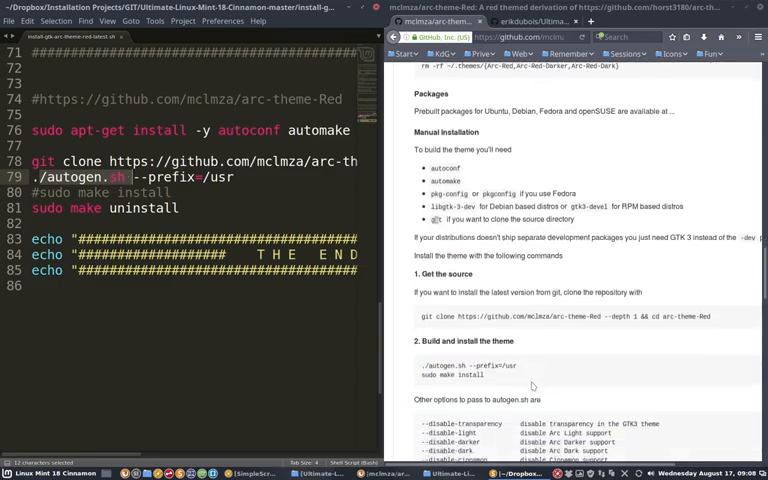
{"action": "scroll", "scroll_direction": "down", "scroll_amount": 3}
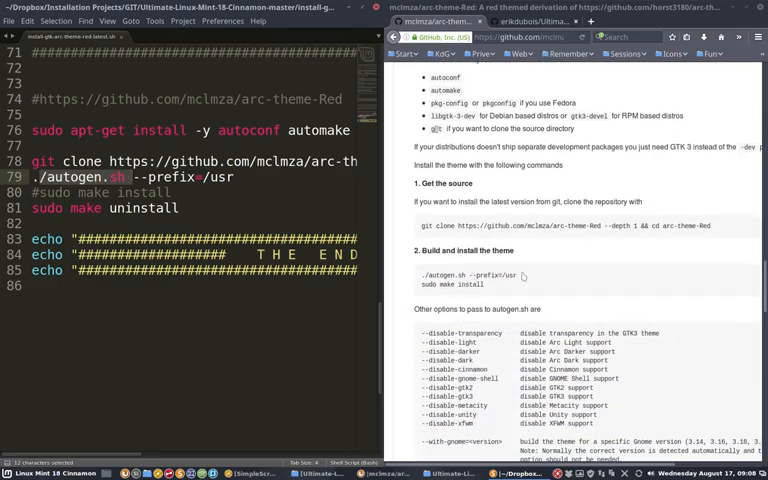
Check the --prefix=/usr option and toggle # so make install runs instead of uninstall
{"action": "double_click", "coordinate": [467, 275]}
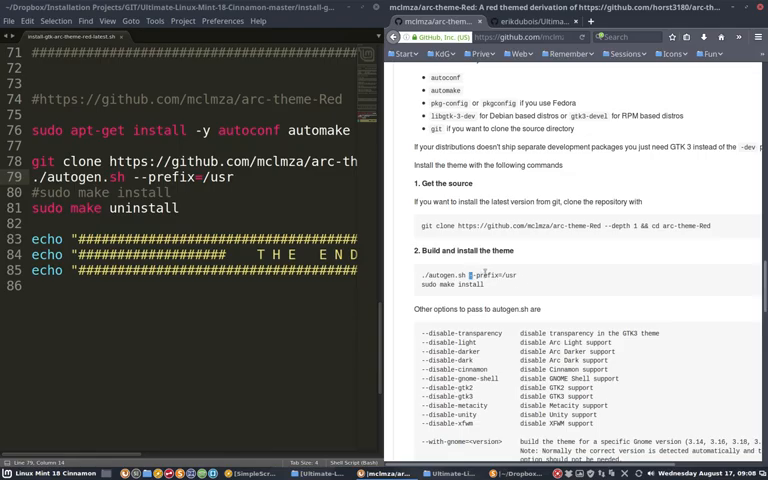
{"action": "double_click", "coordinate": [490, 275]}
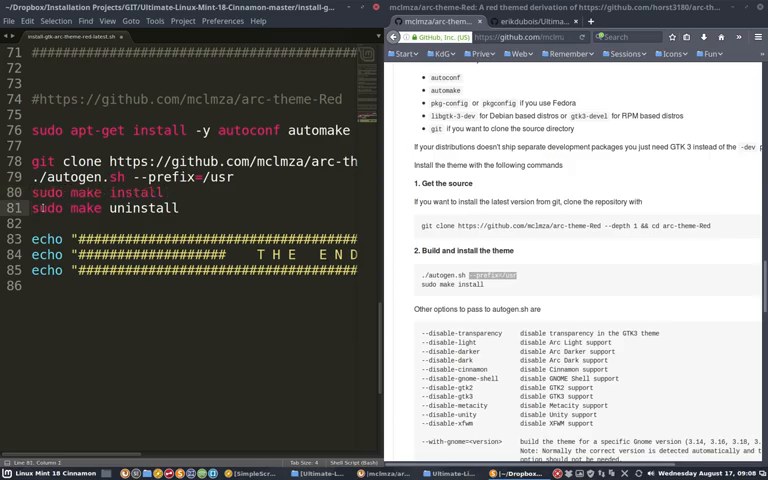
{"action": "type", "text": "#"}
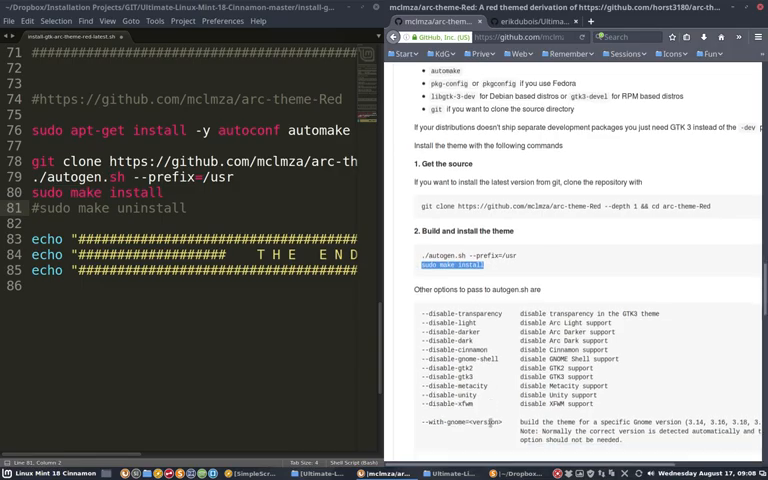
{"action": "scroll", "scroll_direction": "down", "scroll_amount": 3}
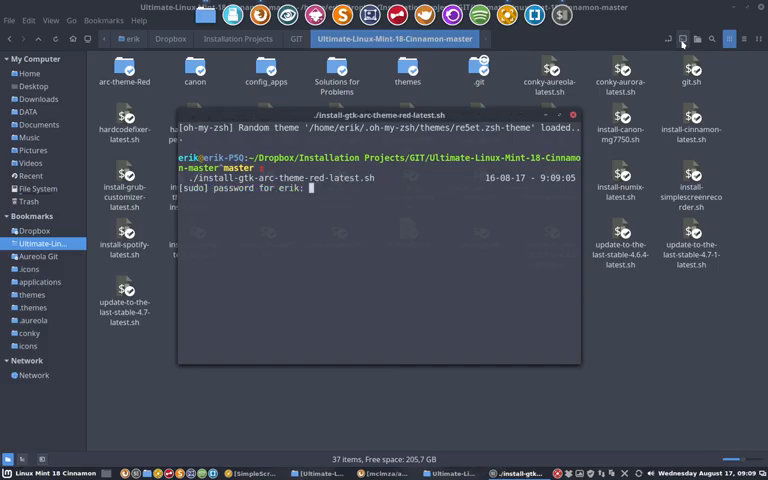
Run ./install-gtk-arc-theme-red-latest.sh, supplying the sudo password when prompted
{"action": "type", "text": "password"}
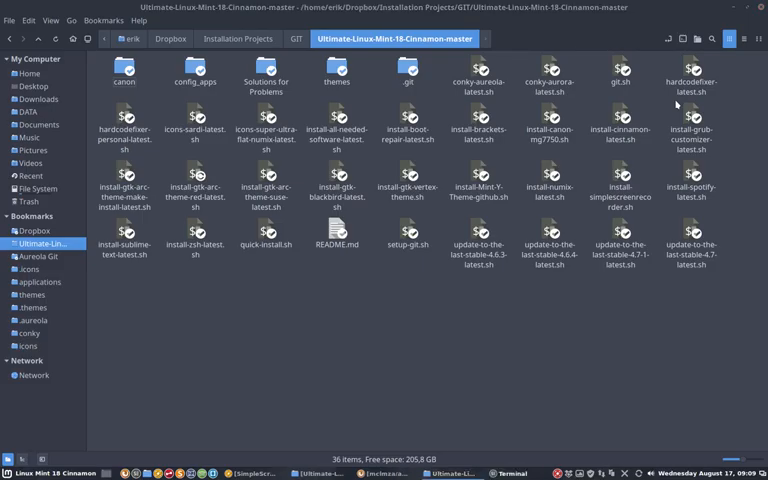
{"action": "double_click", "coordinate": [196, 190]}
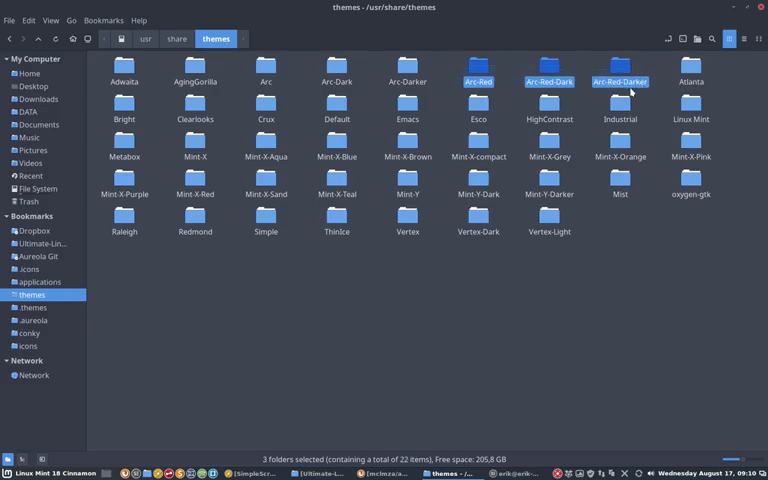
{"action": "mouse_move", "coordinate": [631, 92]}
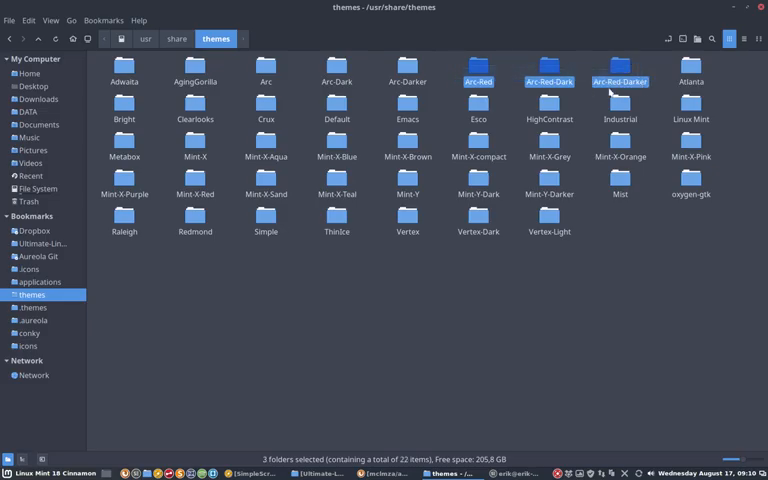
Open the Cinnamon applications menu over the /usr/share/themes folder
{"action": "left_click", "coordinate": [9, 473]}
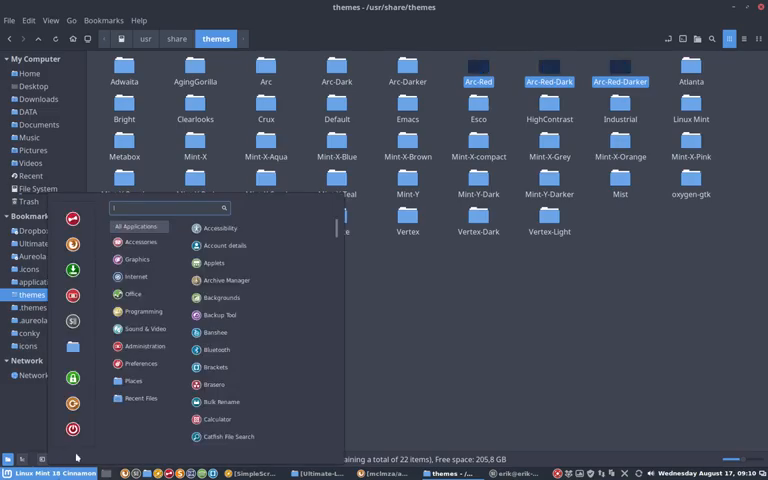
Launch Themes, choose Arc-Red-Dark for window borders and controls, then close System Settings
{"action": "left_click", "coordinate": [481, 257]}
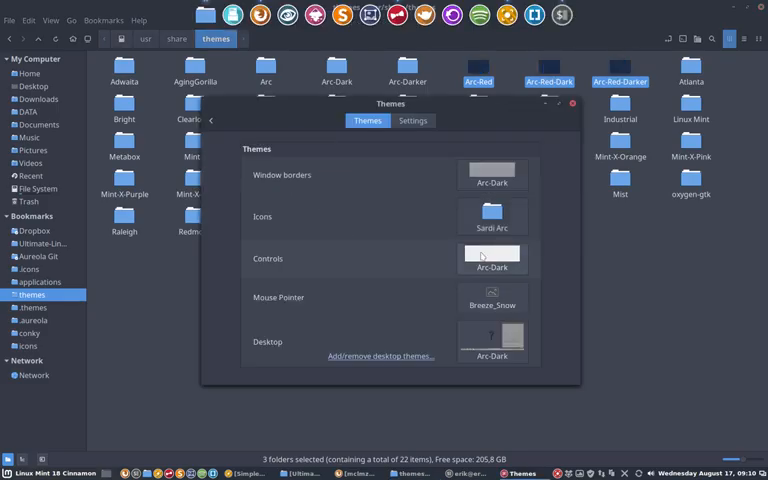
{"action": "left_click", "coordinate": [490, 257]}
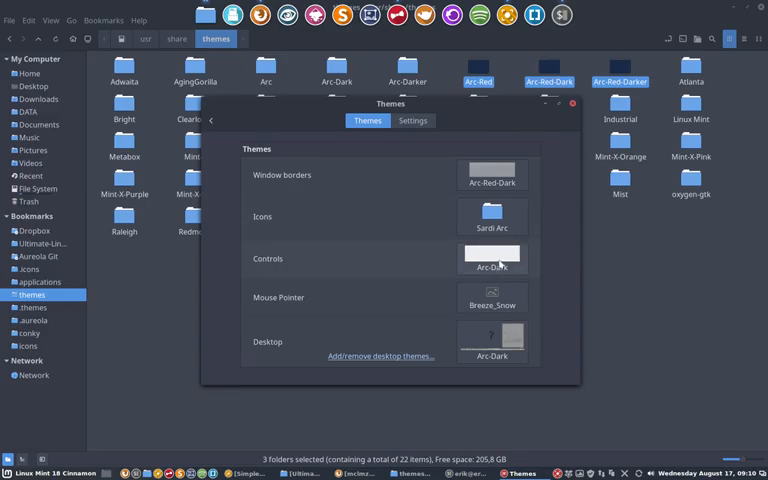
{"action": "left_click", "coordinate": [491, 258]}
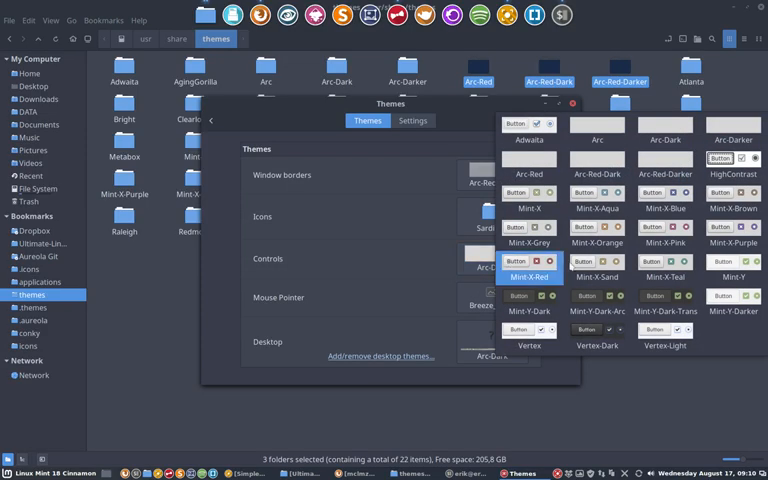
{"action": "left_click", "coordinate": [596, 160]}
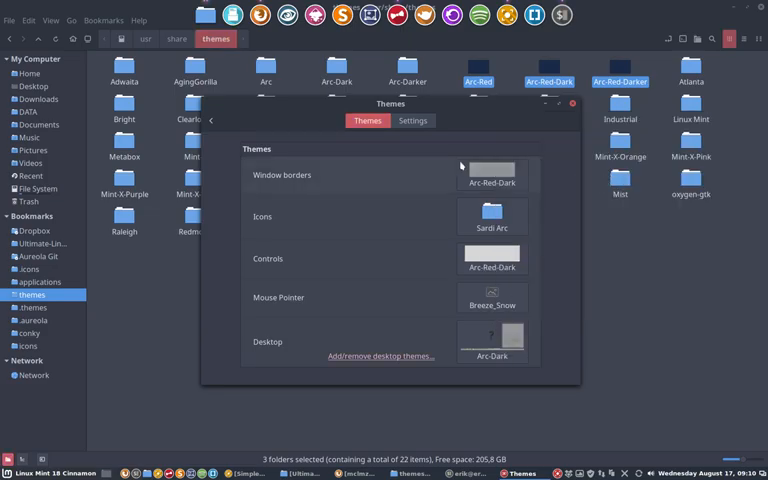
{"action": "mouse_move", "coordinate": [378, 356]}
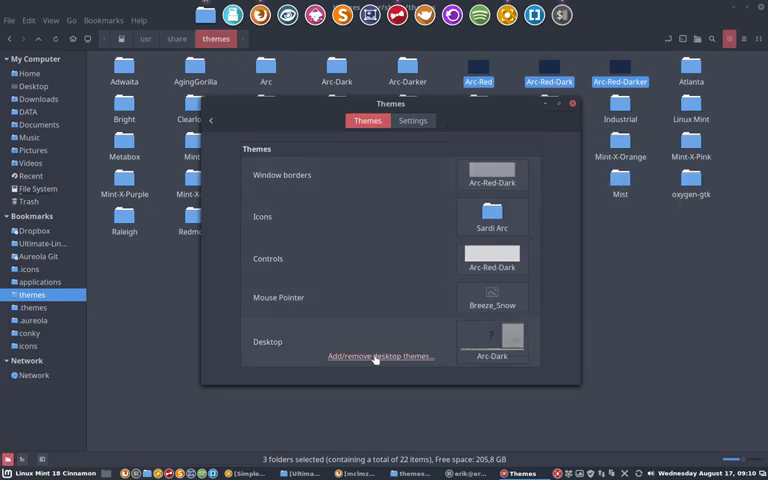
{"action": "left_click", "coordinate": [412, 120]}
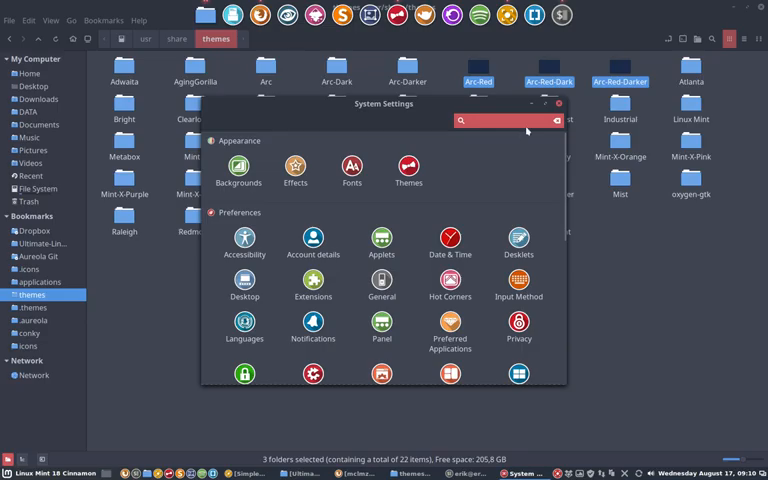
{"action": "left_click", "coordinate": [558, 104]}
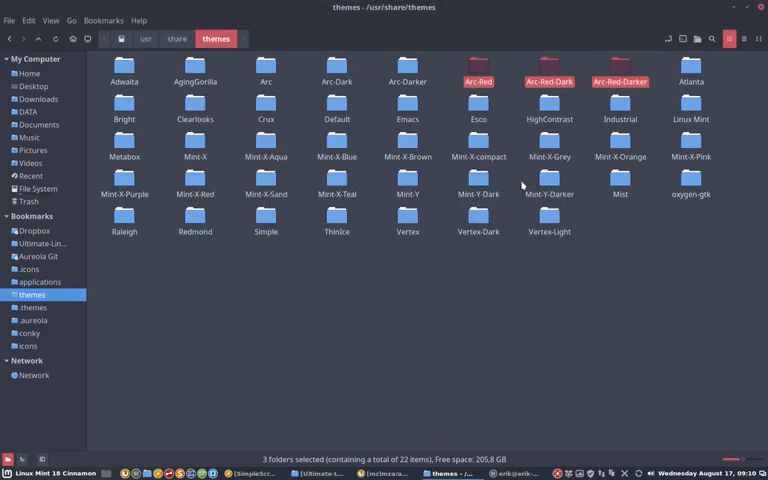
{"action": "key", "text": "ctrl+a"}
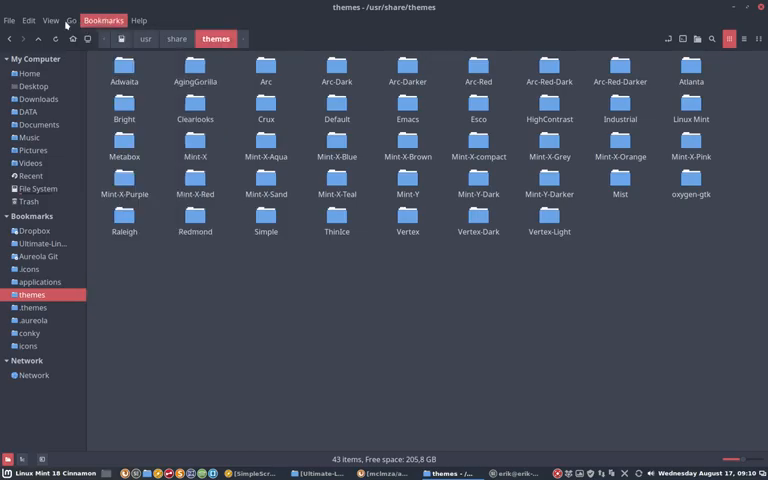
{"action": "left_click", "coordinate": [50, 20]}
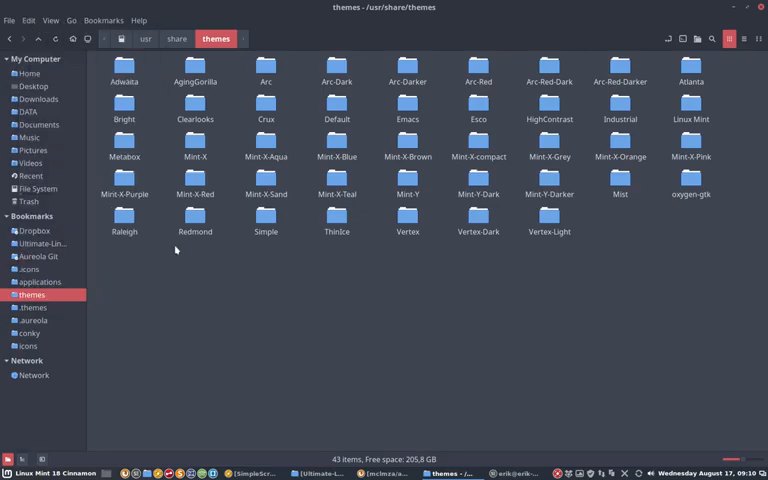
{"action": "mouse_move", "coordinate": [171, 343]}
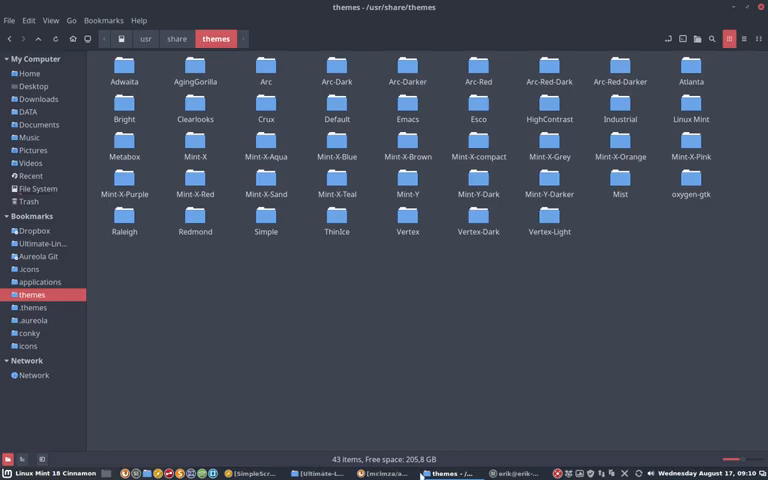
{"action": "left_click", "coordinate": [563, 474]}
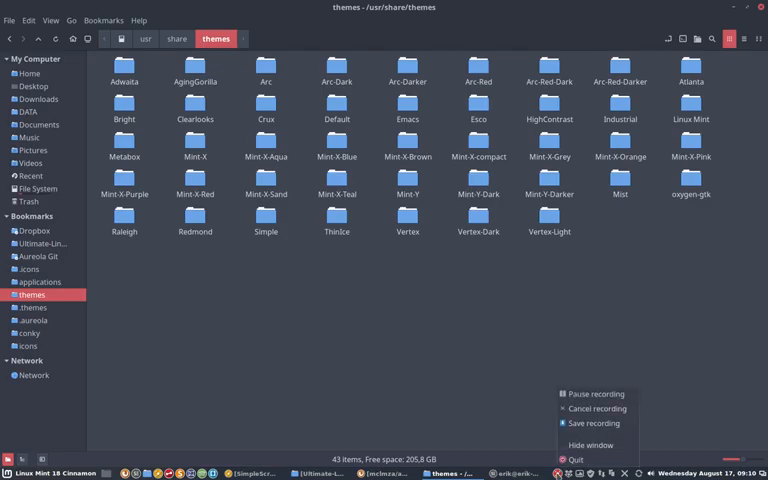